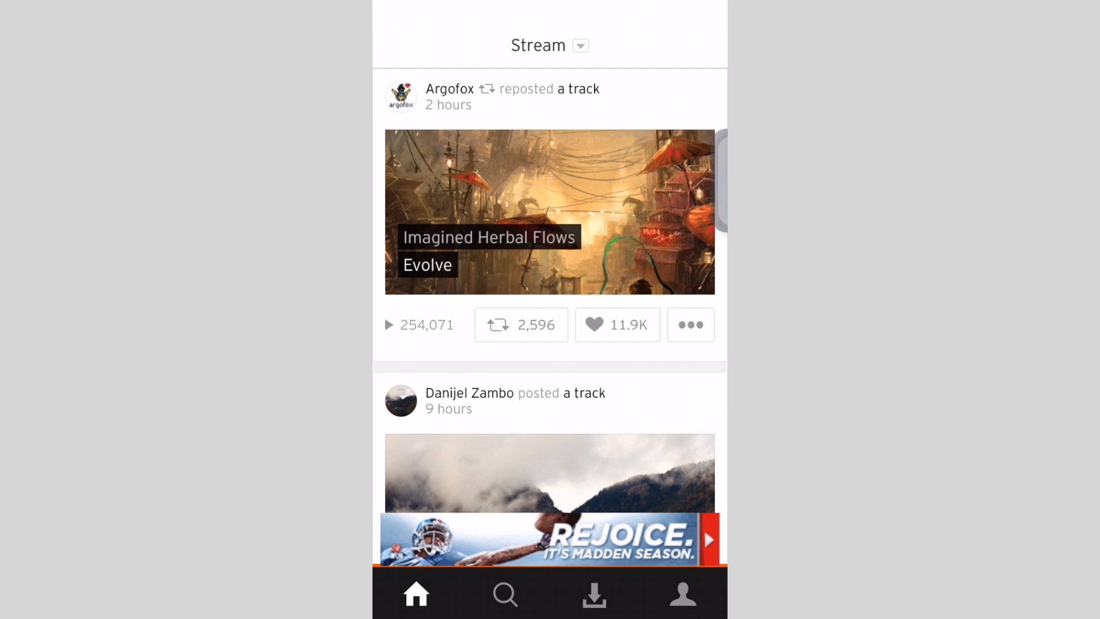
View the downloaded tracks in Downloads, then bring up the empty search page
left_click(594, 595)
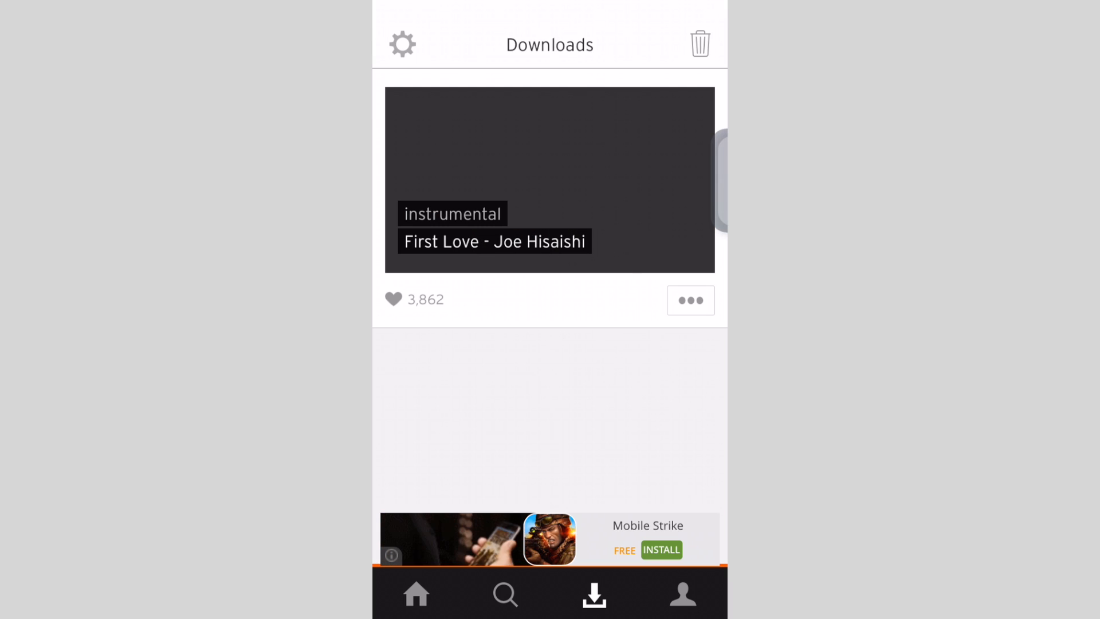
left_click(504, 595)
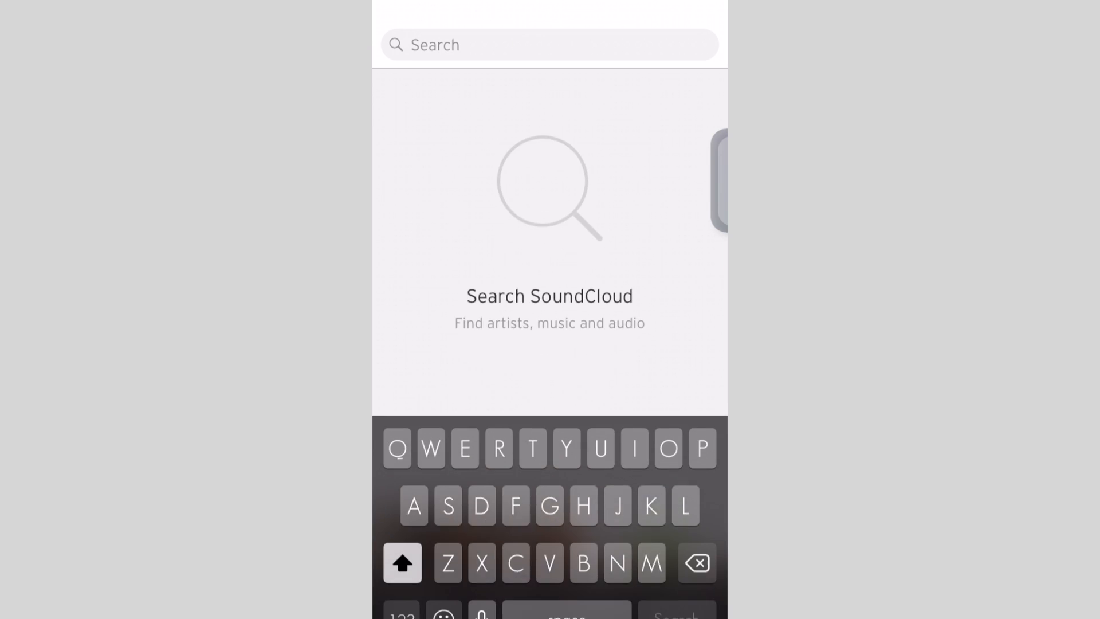
Search SoundCloud for 'Instrumental'
type("Insyn")
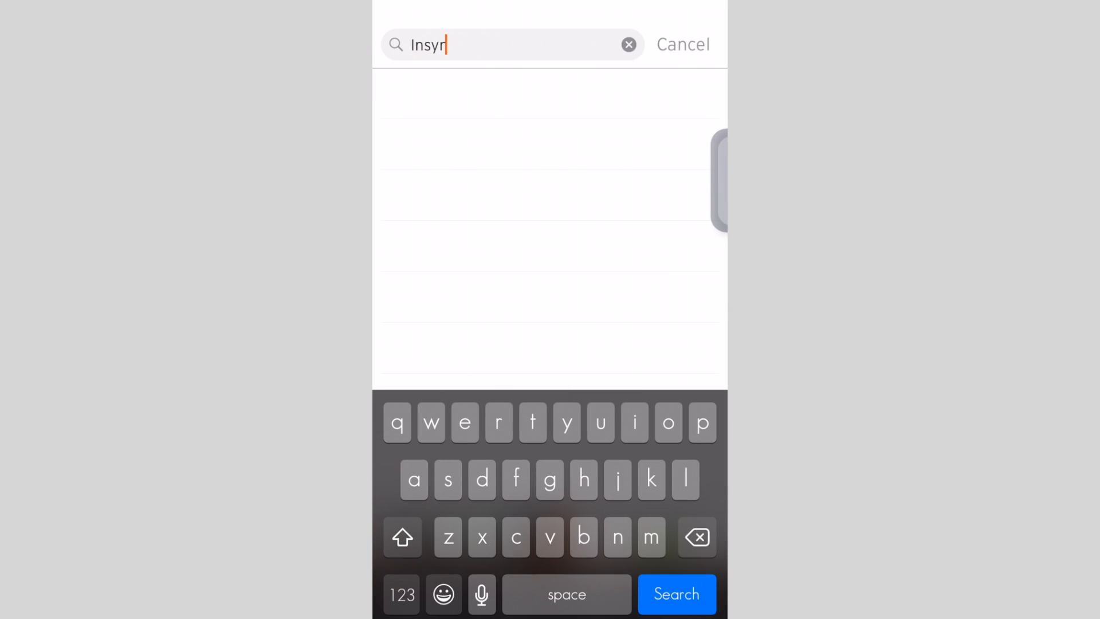
type("Instrume")
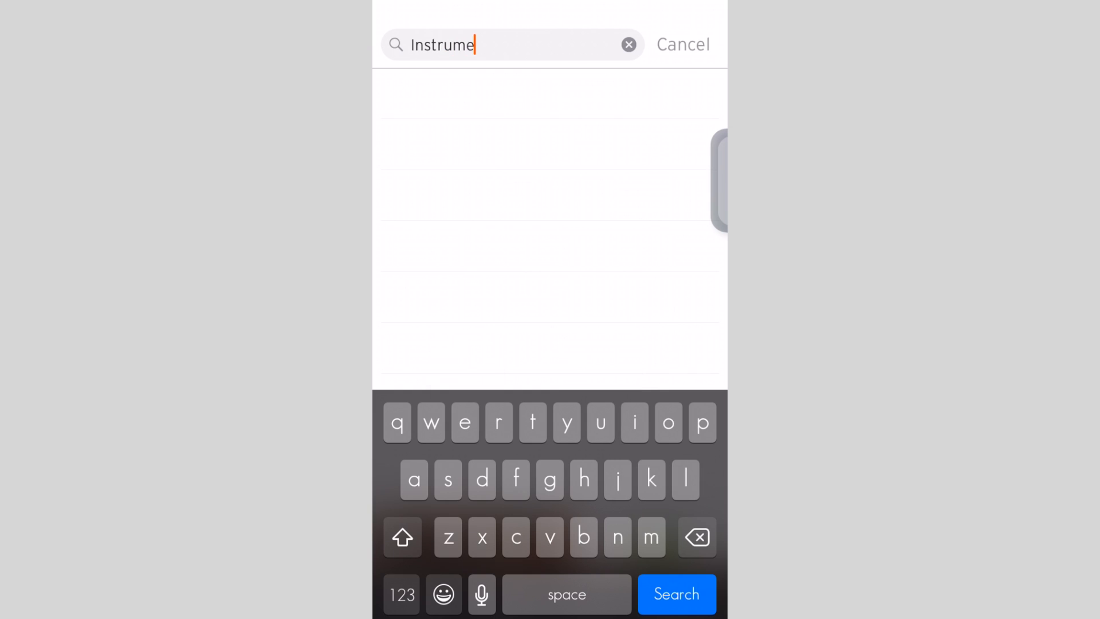
type("ntal")
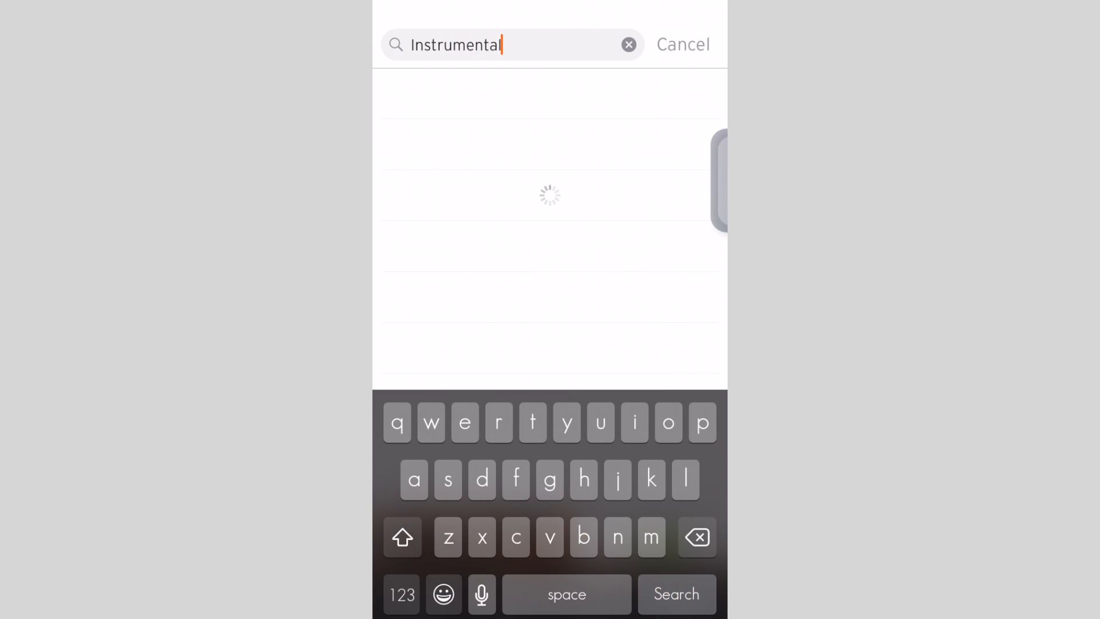
left_click(676, 593)
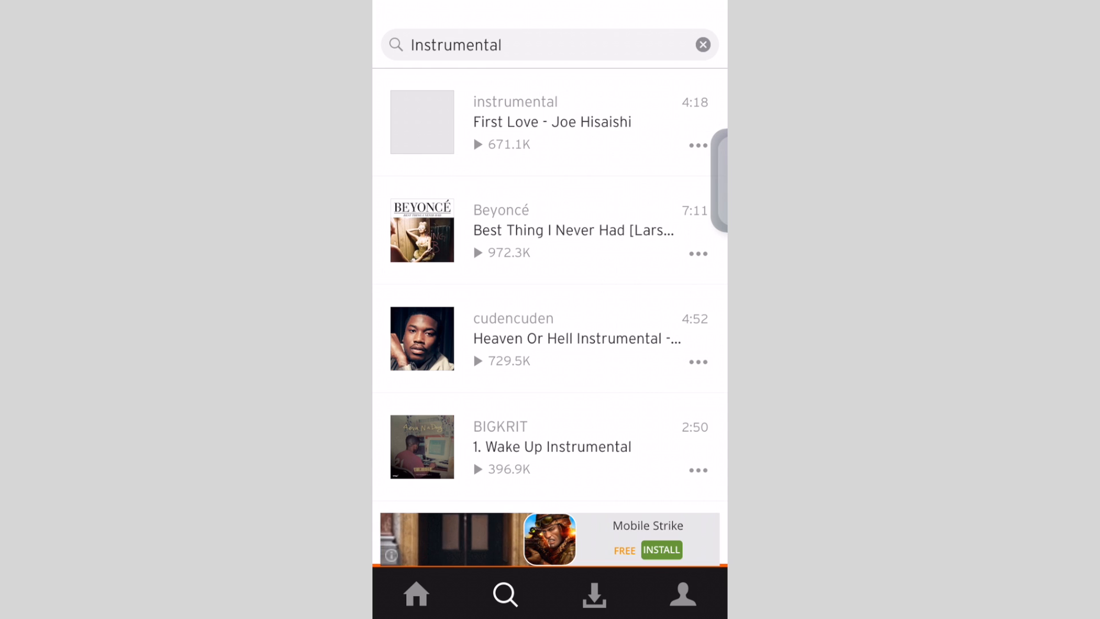
Download BIGKRIT's '1. Wake Up Instrumental' and watch its progress in Downloads
left_click(698, 470)
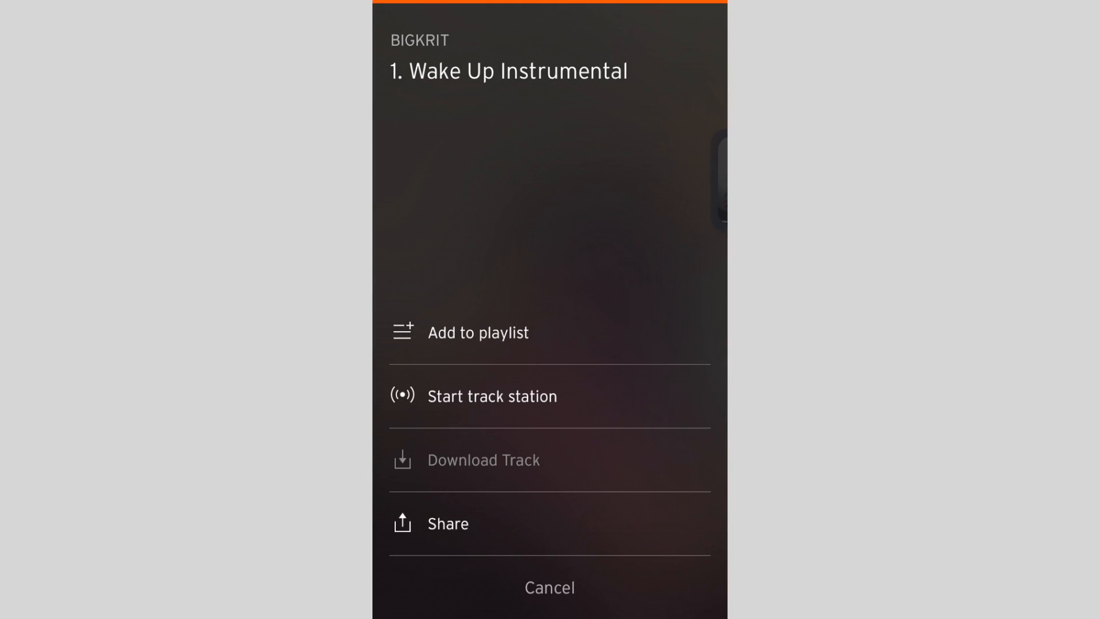
left_click(550, 587)
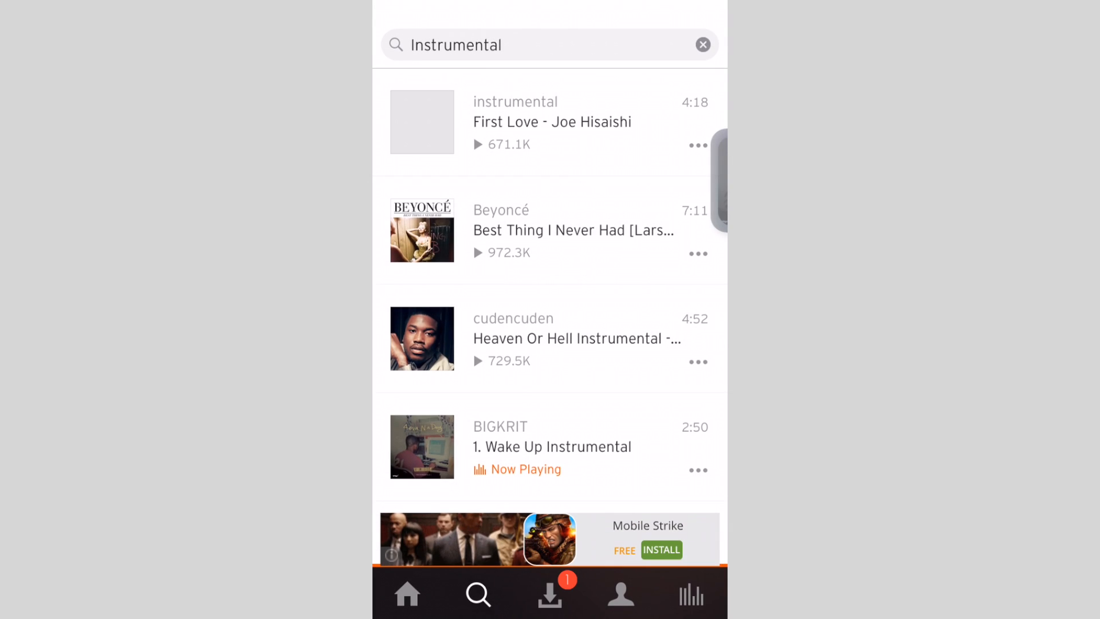
left_click(549, 595)
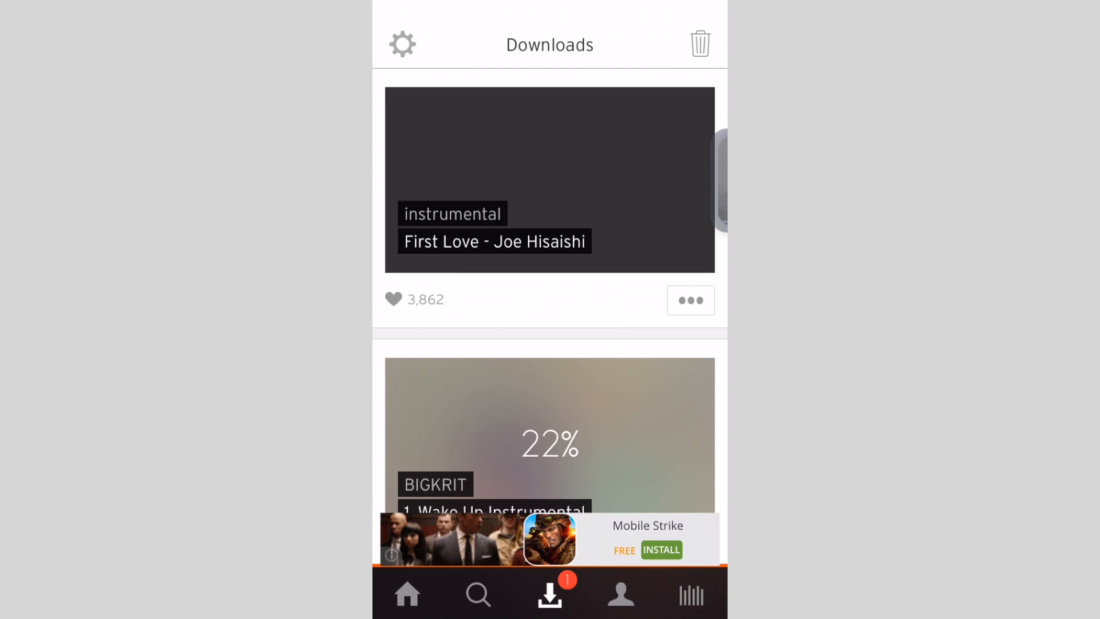
Scroll the Downloads list while 'Wake Up Instrumental' finishes downloading
scroll("up", 3)
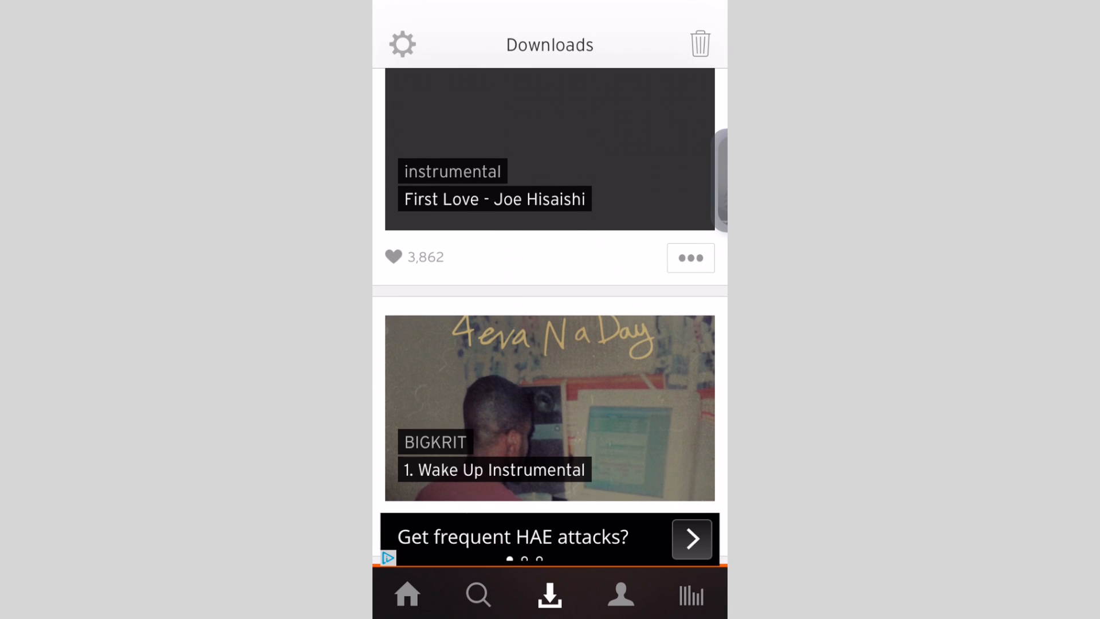
Import the 'First Love - Joe Hisaishi' download into the Music library
left_click(690, 258)
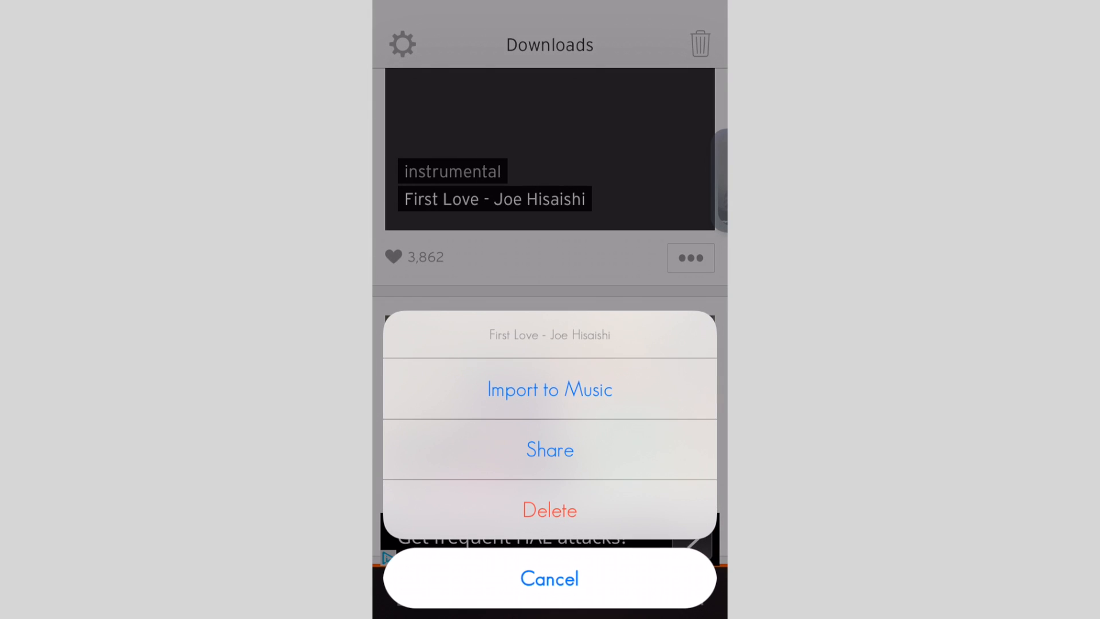
left_click(549, 390)
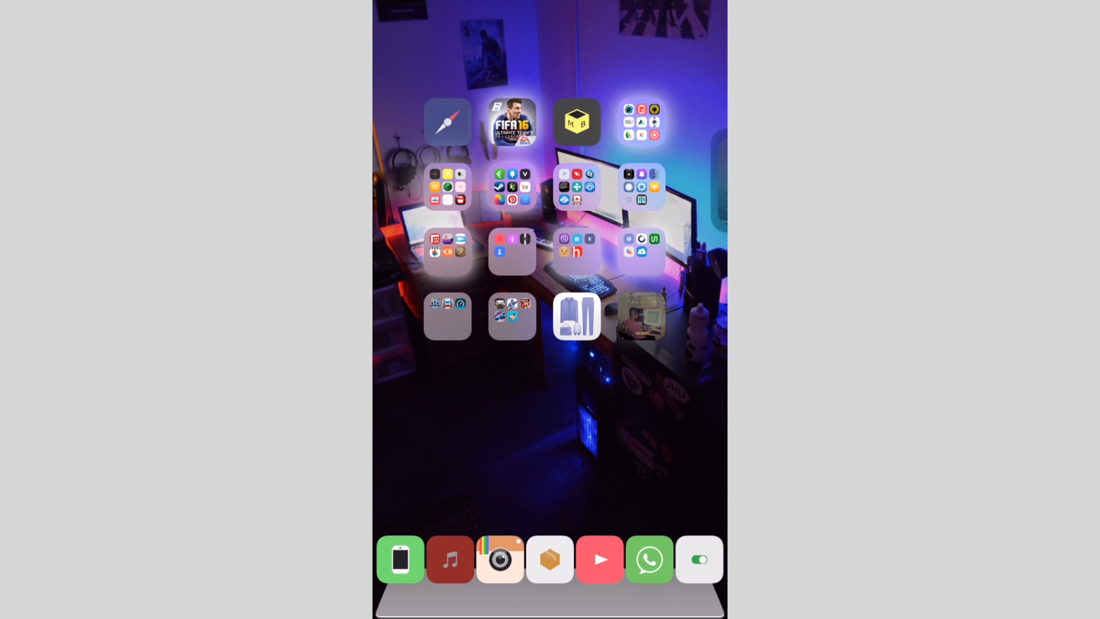
In Music, play the Recently Added SaveCloud album and open its track list
left_click(449, 559)
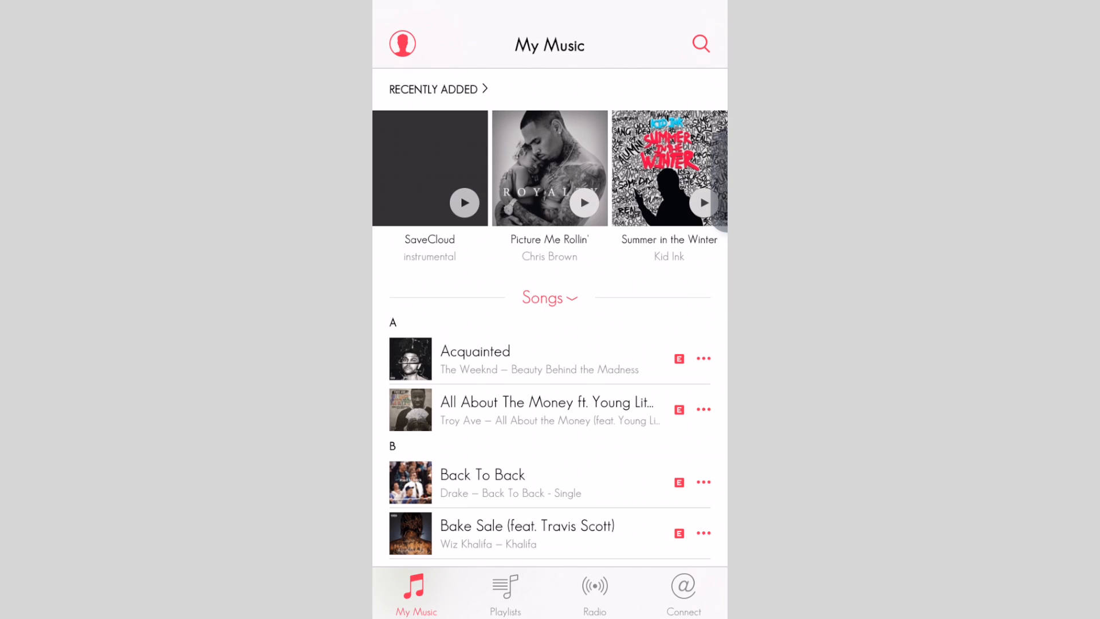
left_click(465, 203)
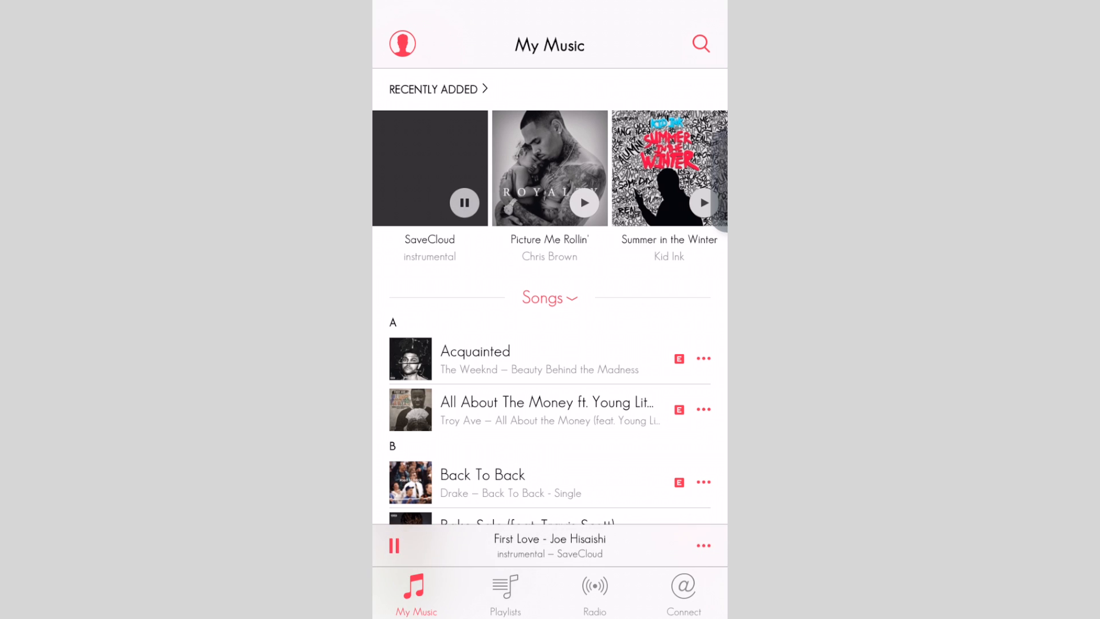
left_click(428, 168)
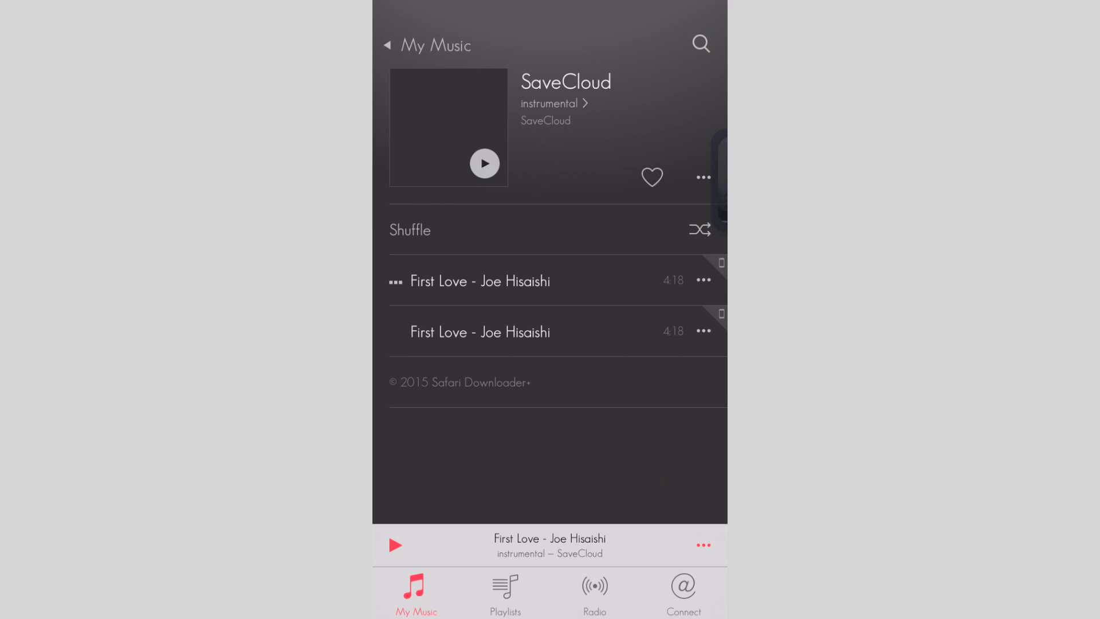